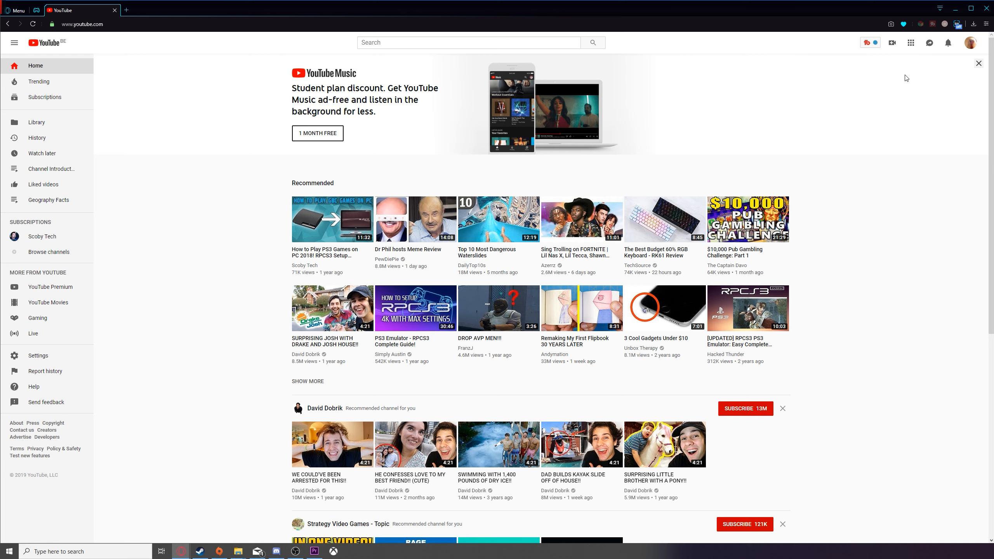
mouse_move(965, 47)
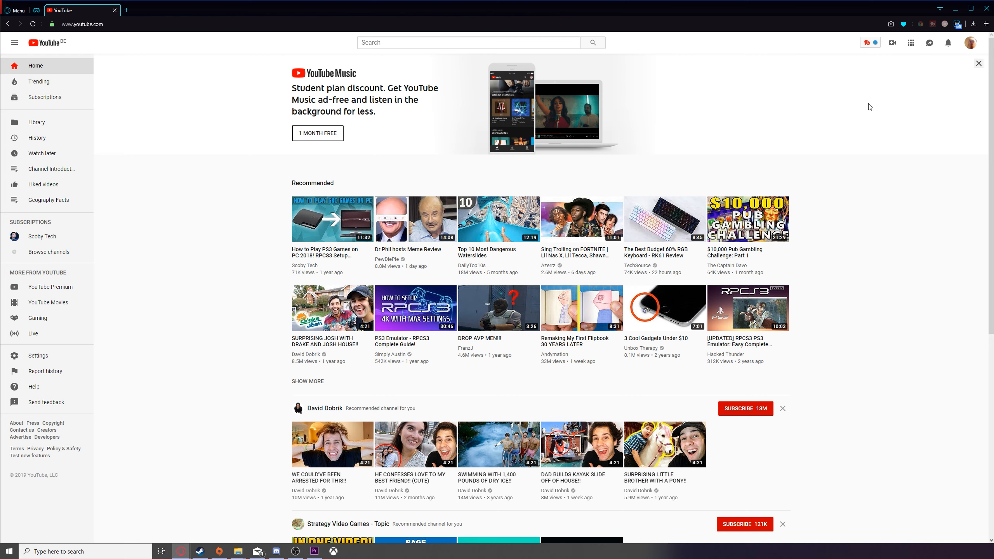
mouse_move(959, 49)
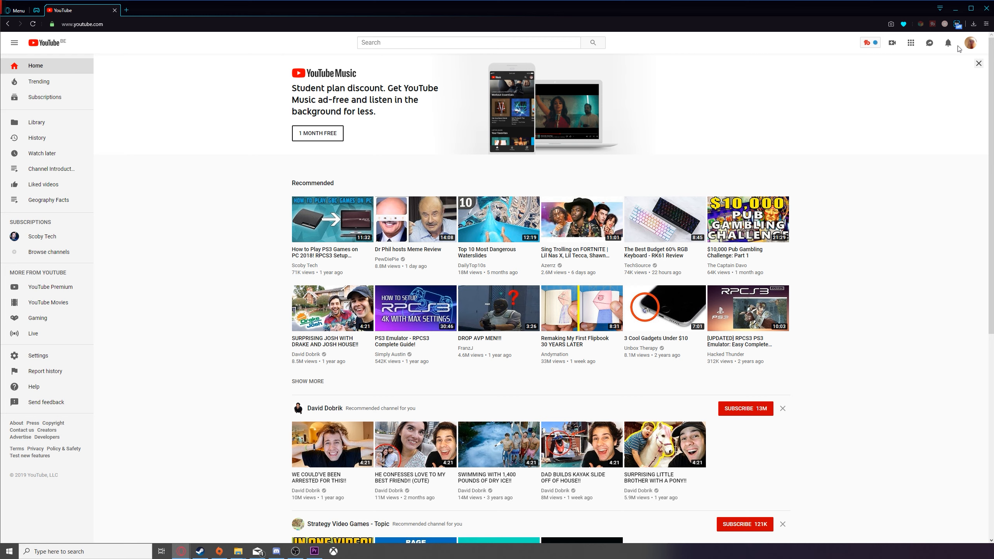
mouse_move(852, 147)
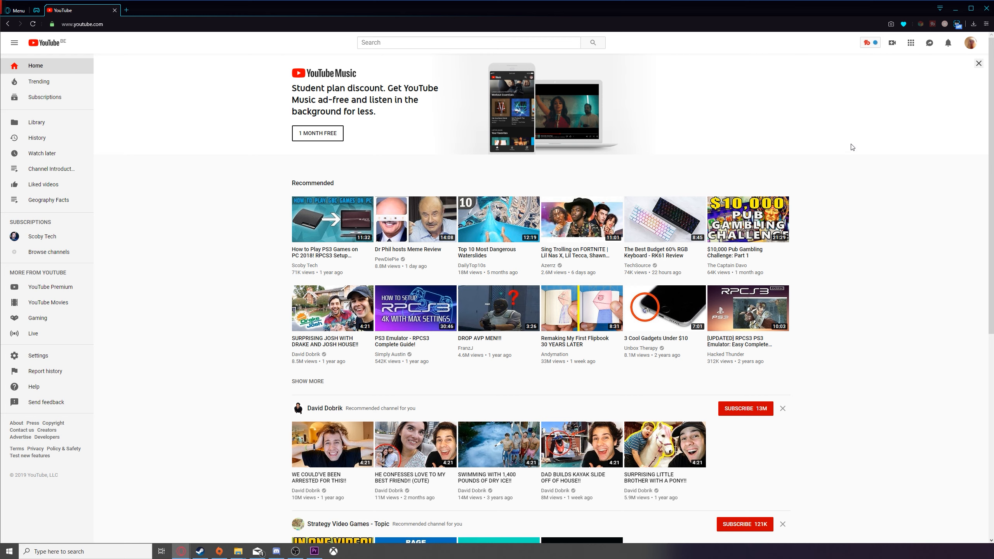
mouse_move(950, 52)
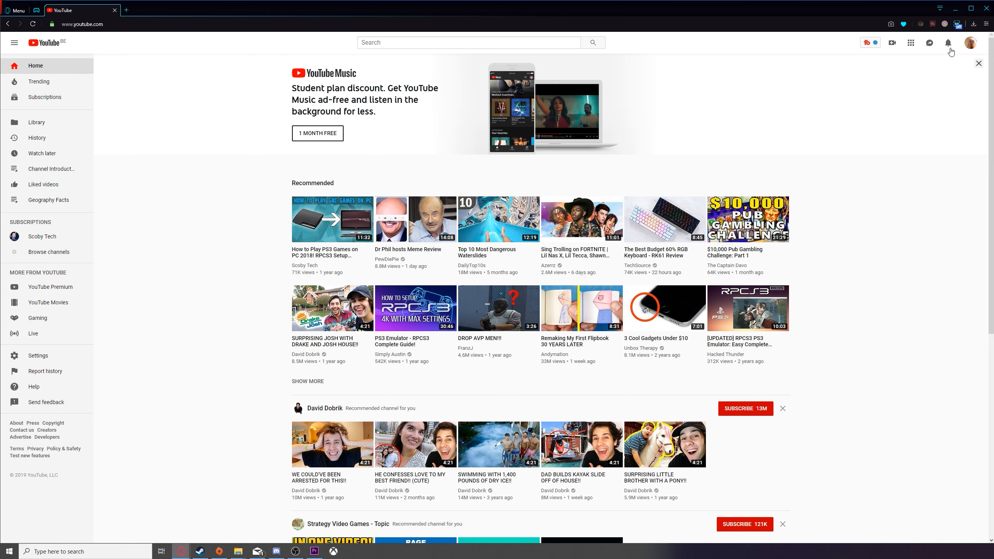
mouse_move(969, 43)
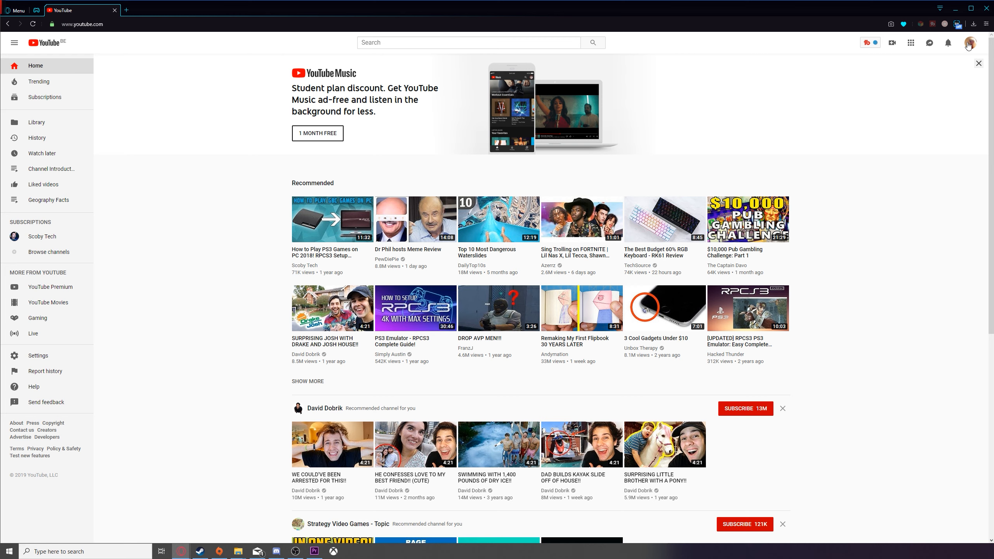
mouse_move(906, 77)
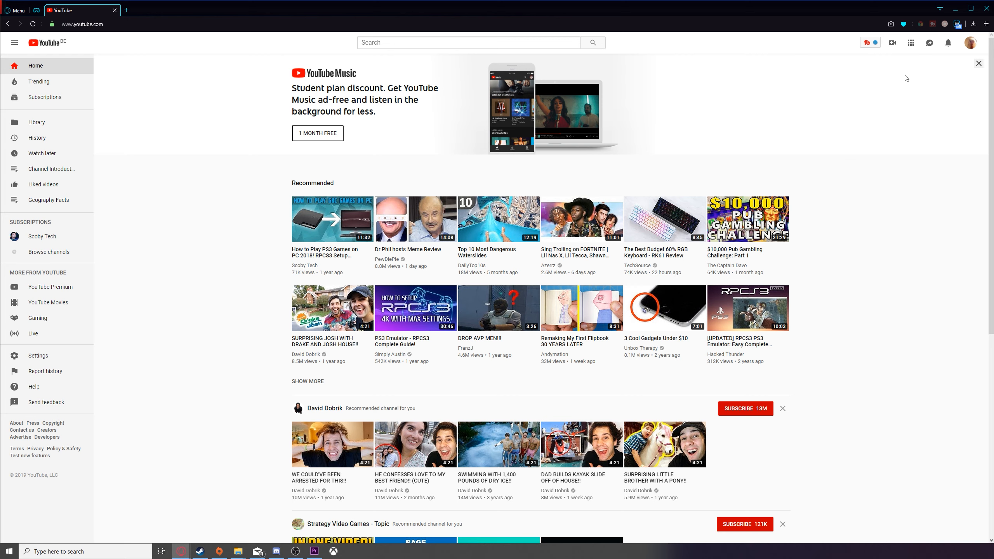
mouse_move(965, 47)
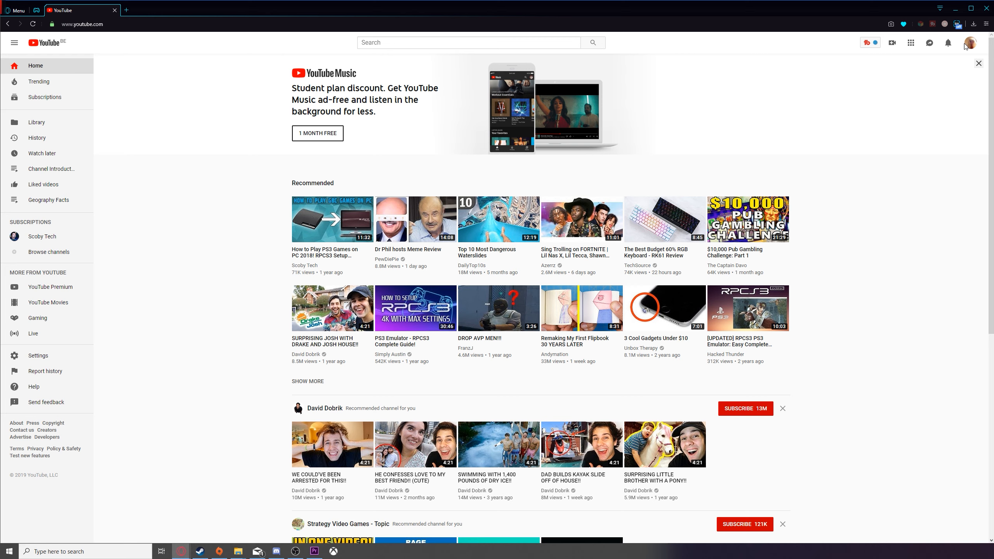
mouse_move(869, 107)
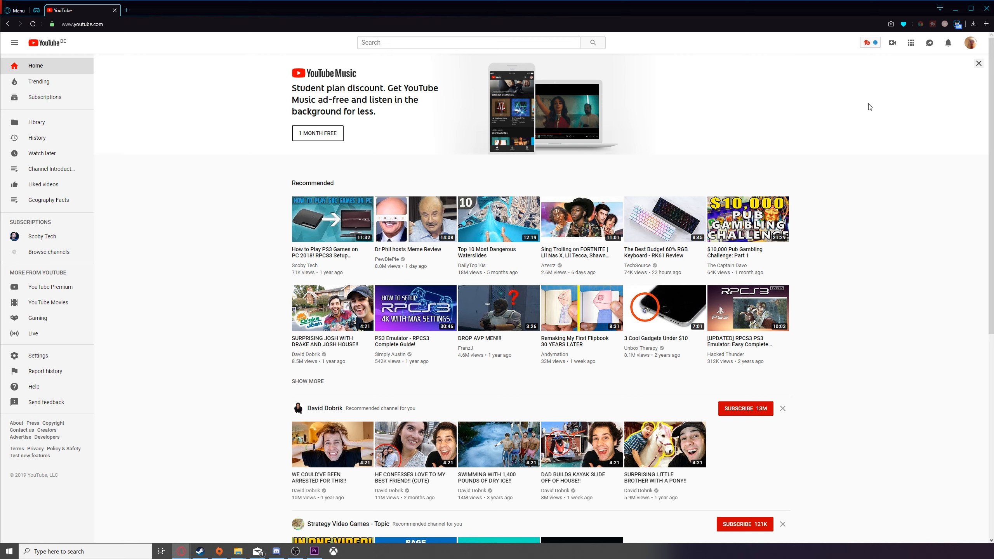
Step: Go to the channel's YouTube Studio (beta) dashboard via the profile avatar account menu
left_click(14, 43)
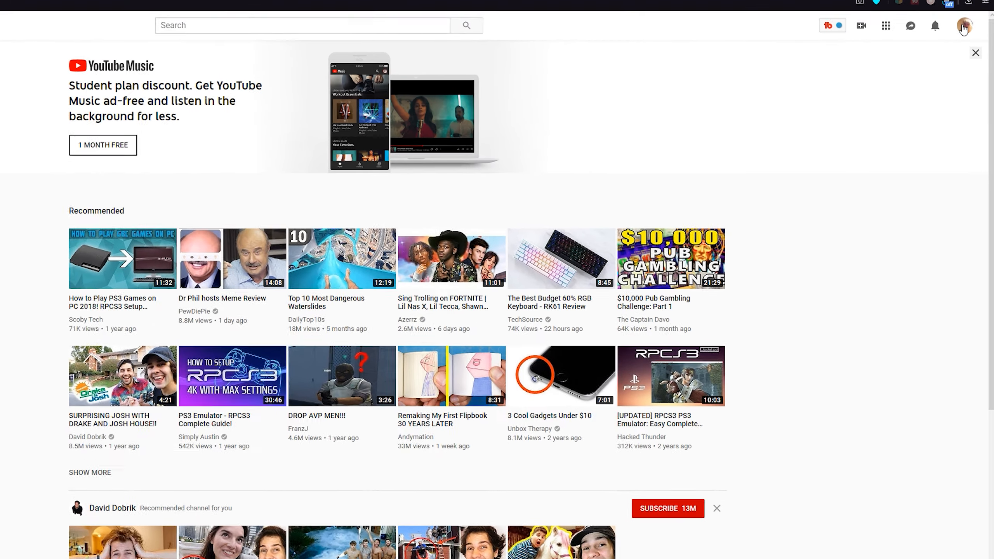
left_click(962, 29)
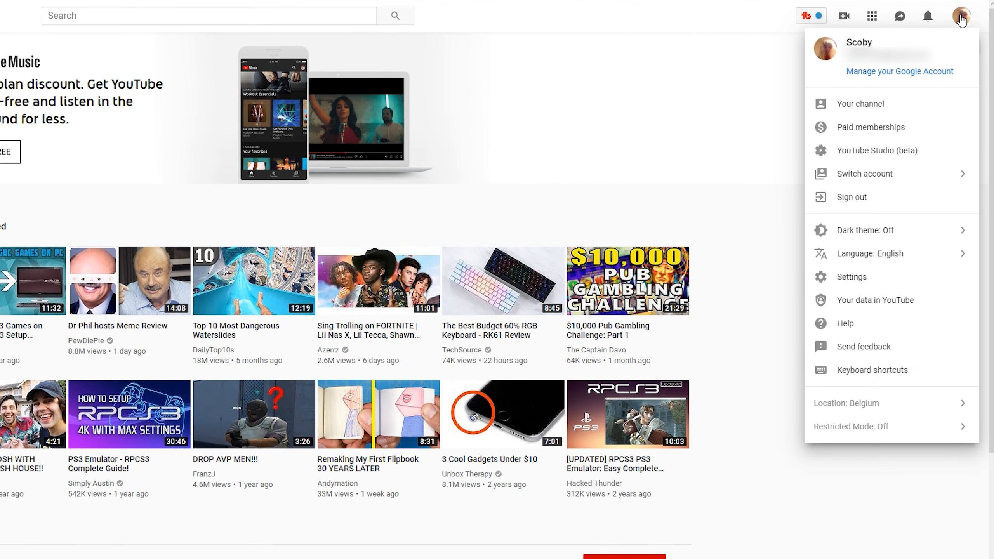
mouse_move(878, 149)
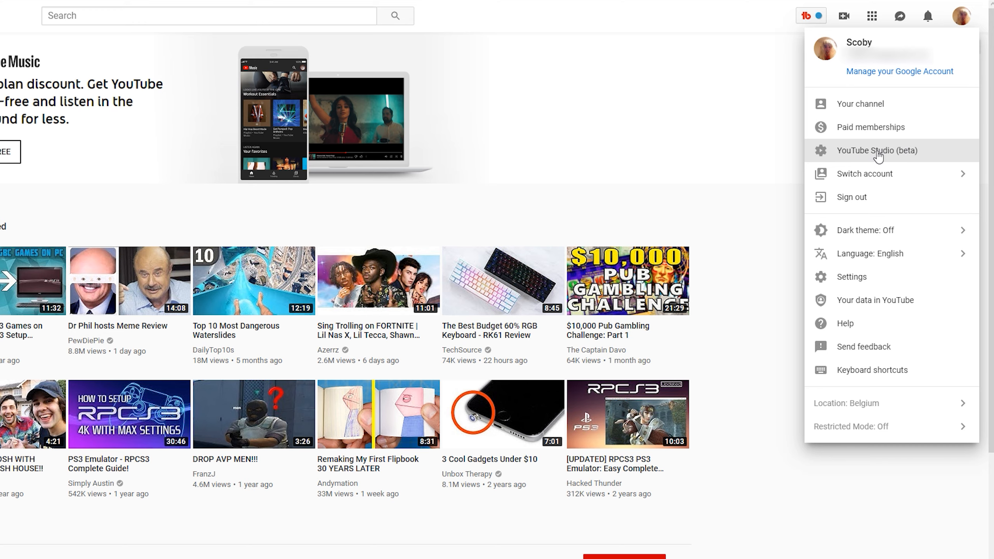
left_click(877, 150)
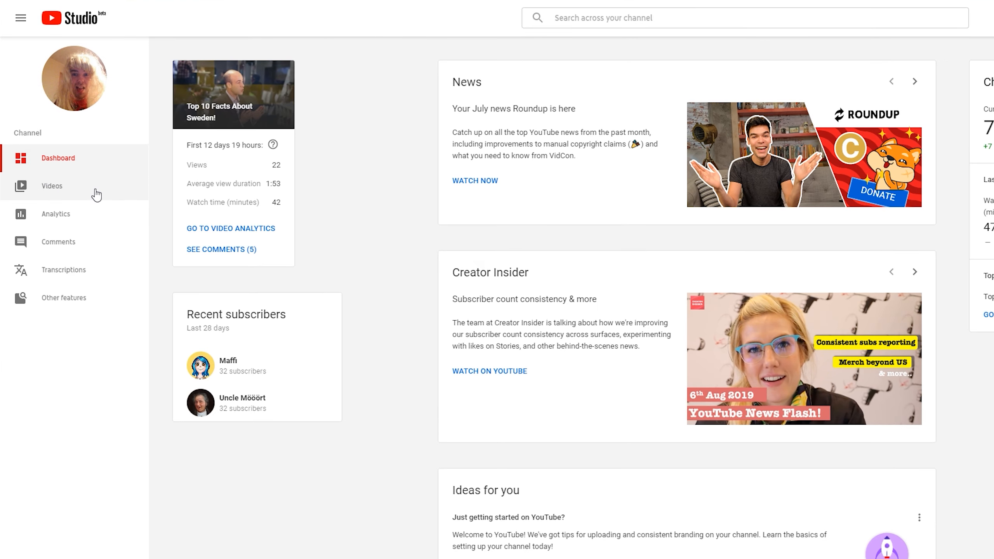
Step: Show the uploaded videos and bring up the details of 'Top 10 Facts About Sweden!'
left_click(52, 186)
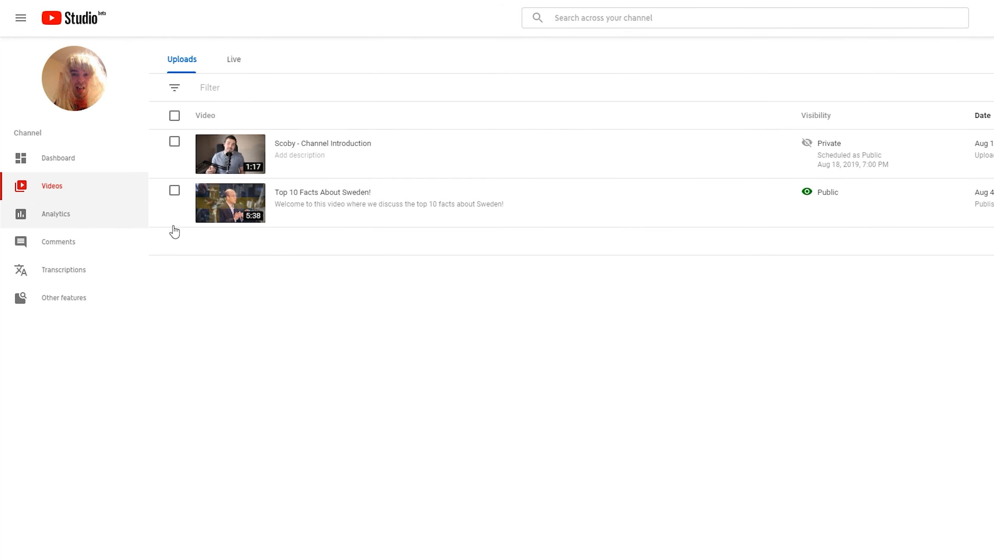
left_click(322, 193)
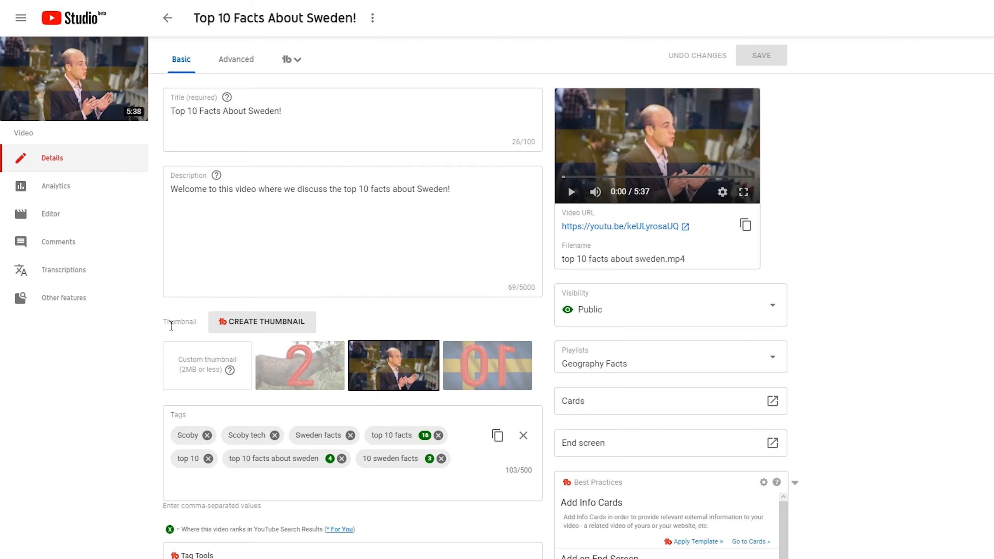
mouse_move(213, 369)
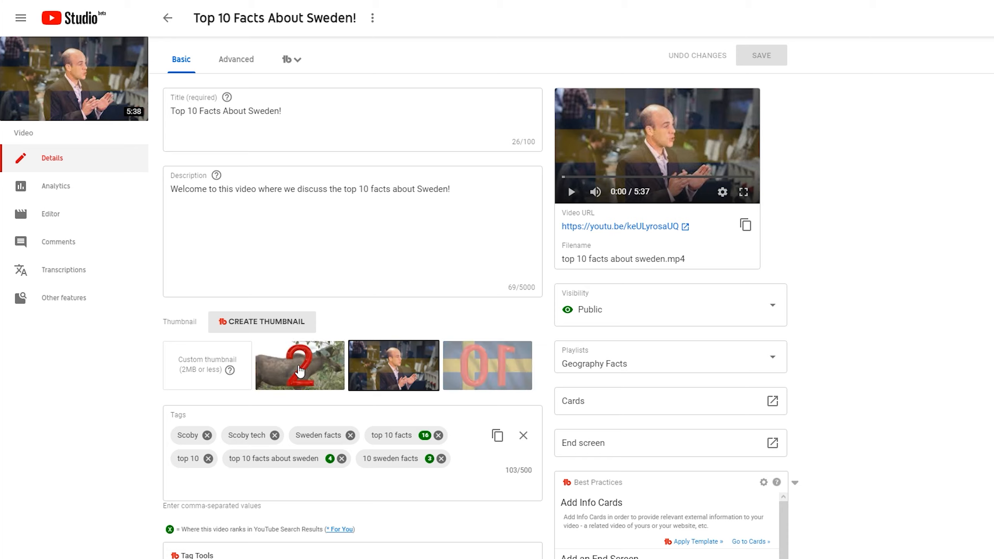
mouse_move(270, 371)
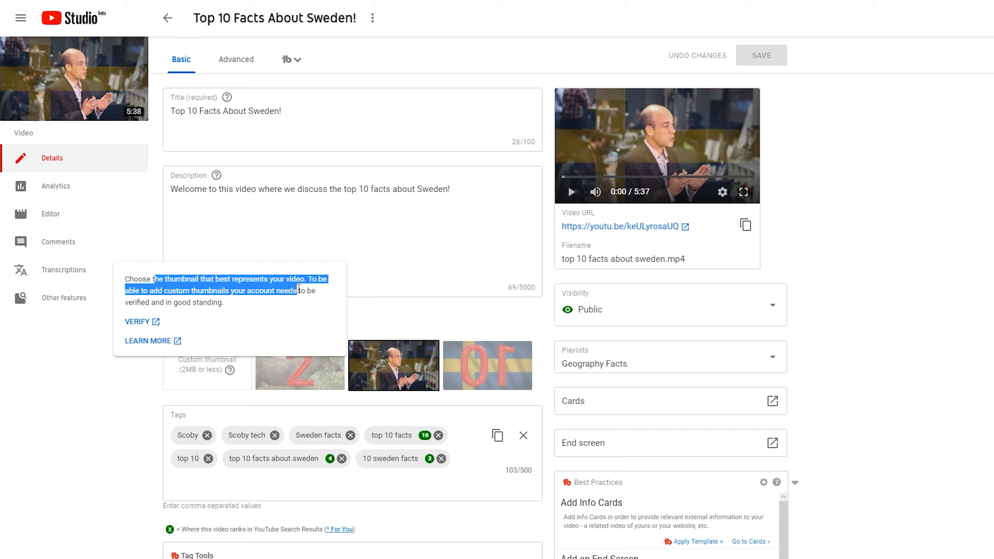
mouse_move(163, 316)
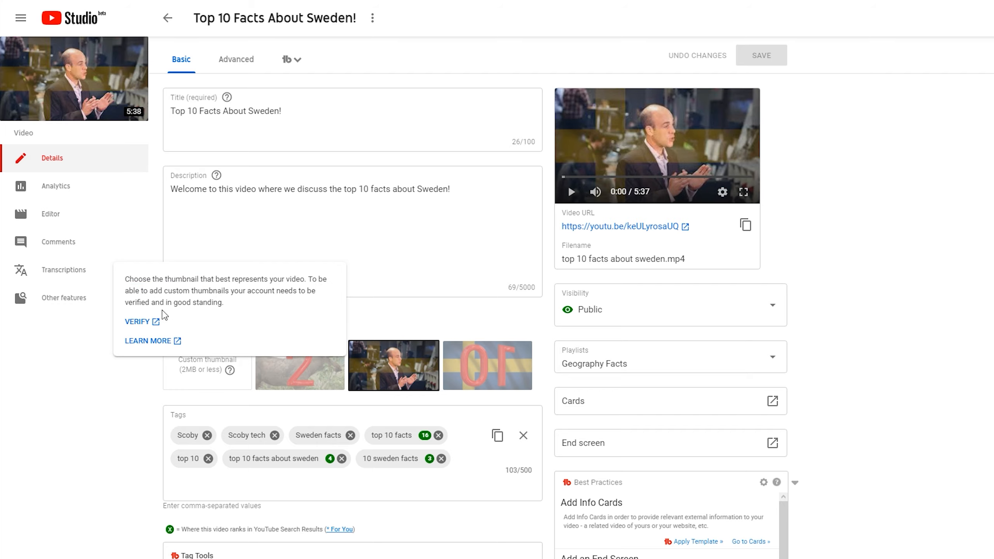
mouse_move(133, 327)
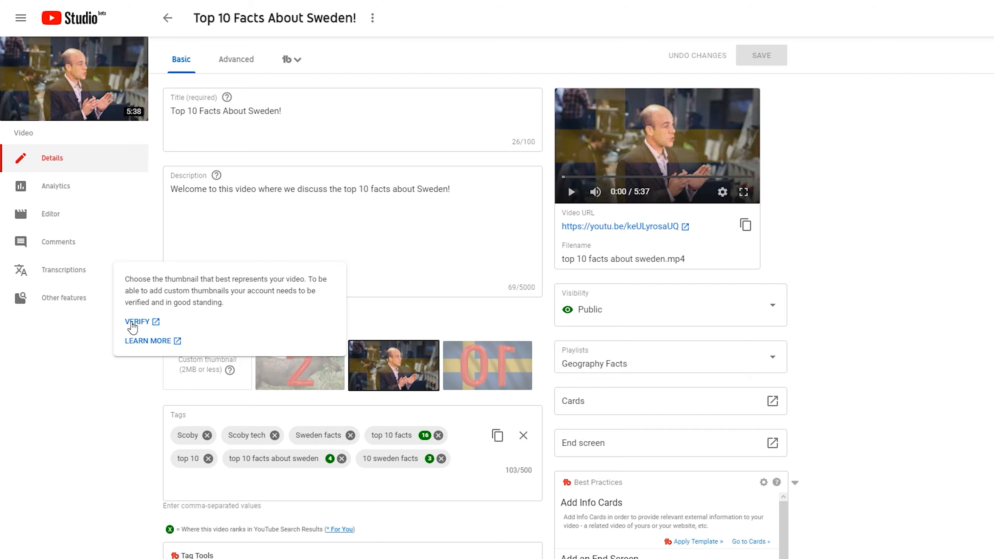
Step: Start phone verification, choosing text-message delivery and entering the phone number for Belgium
left_click(137, 323)
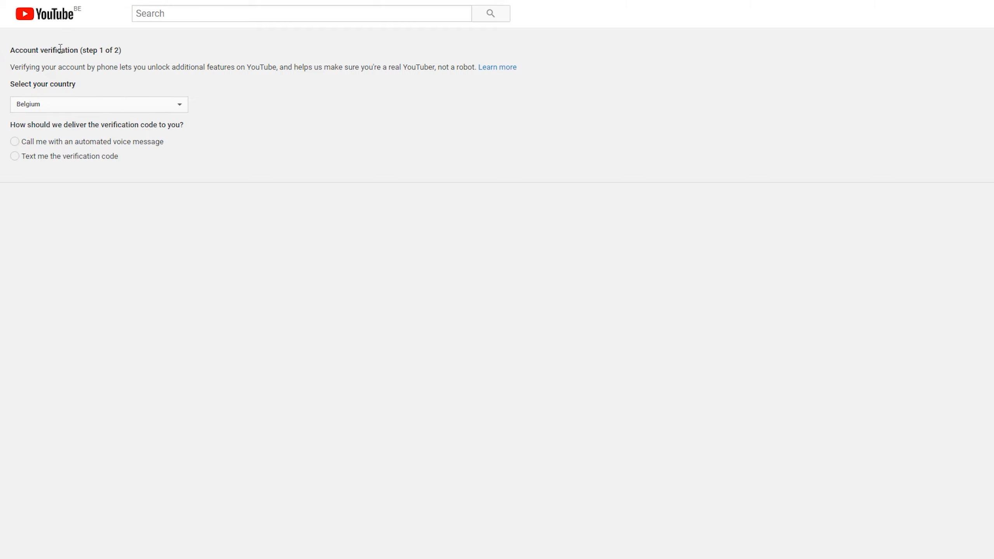
mouse_move(167, 78)
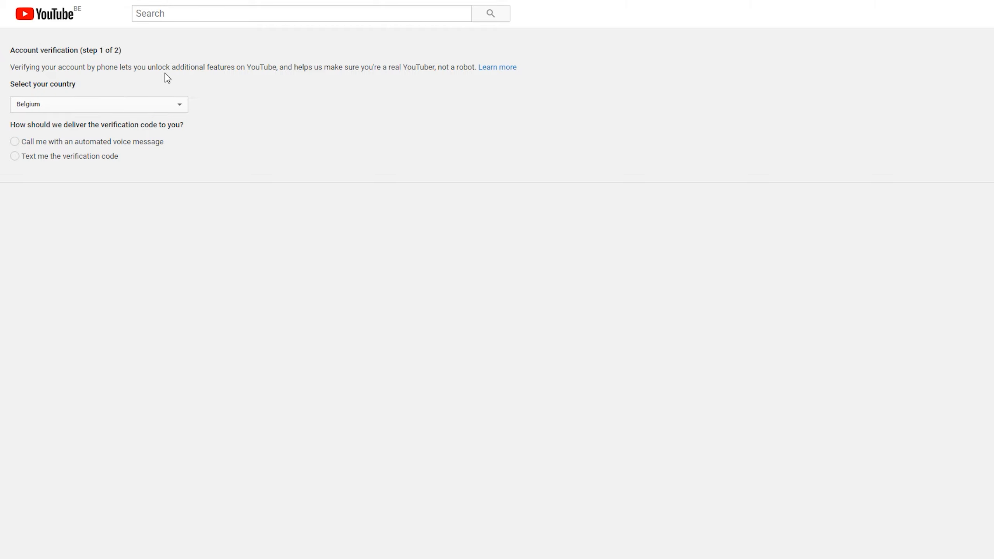
double_click(67, 68)
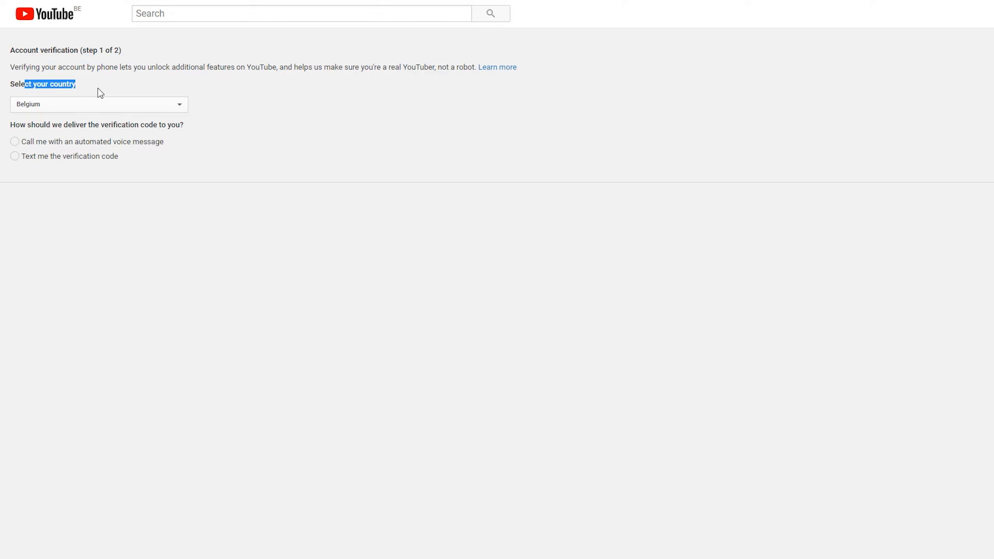
left_click(98, 104)
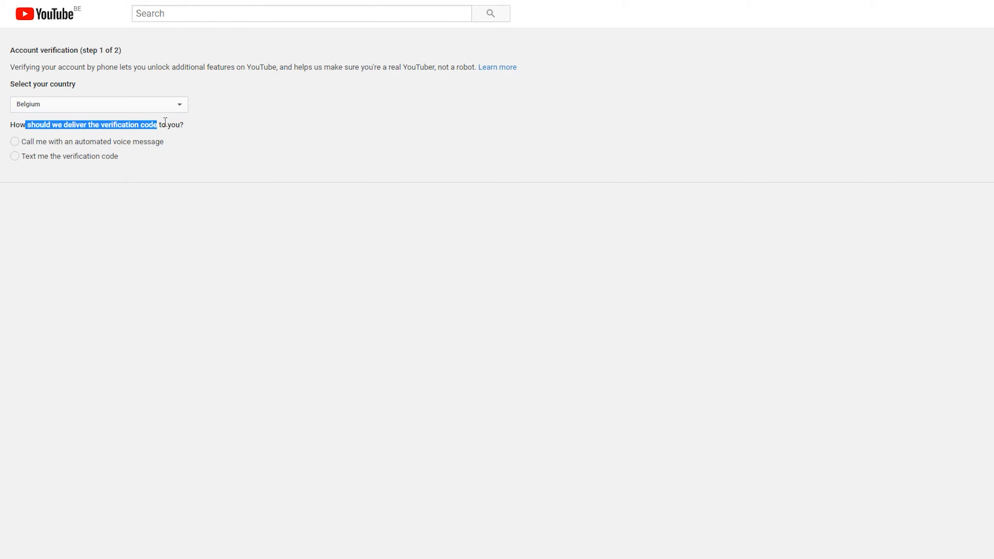
mouse_move(185, 126)
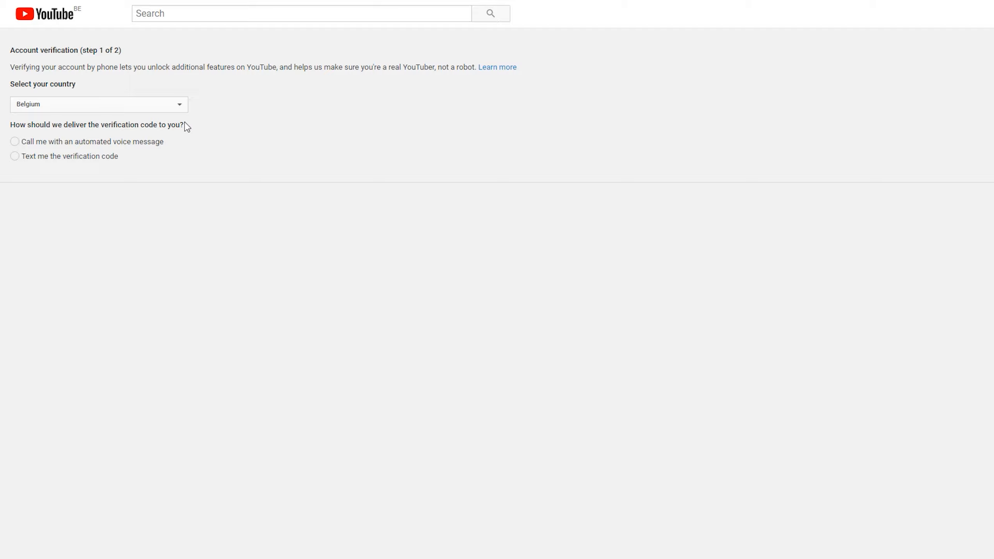
mouse_move(46, 164)
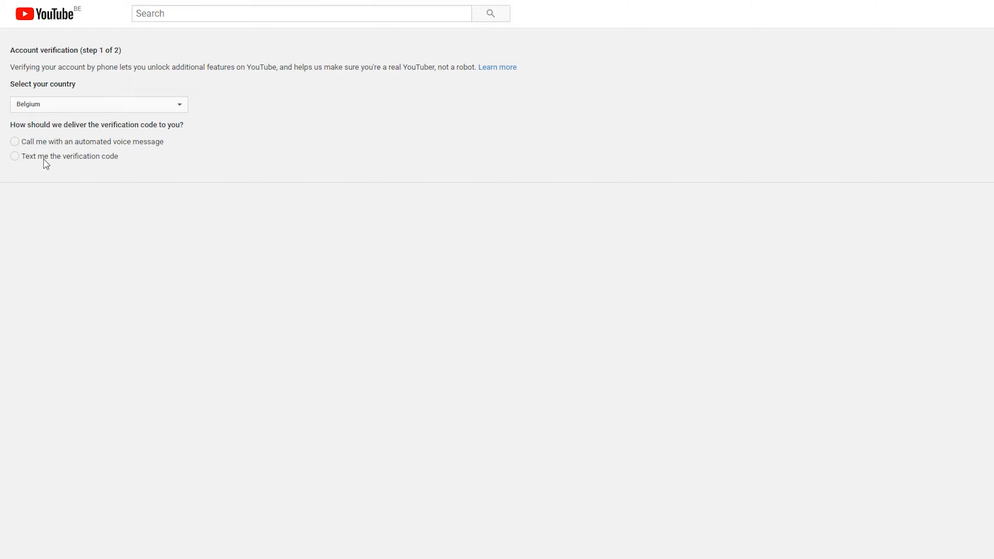
left_click(15, 156)
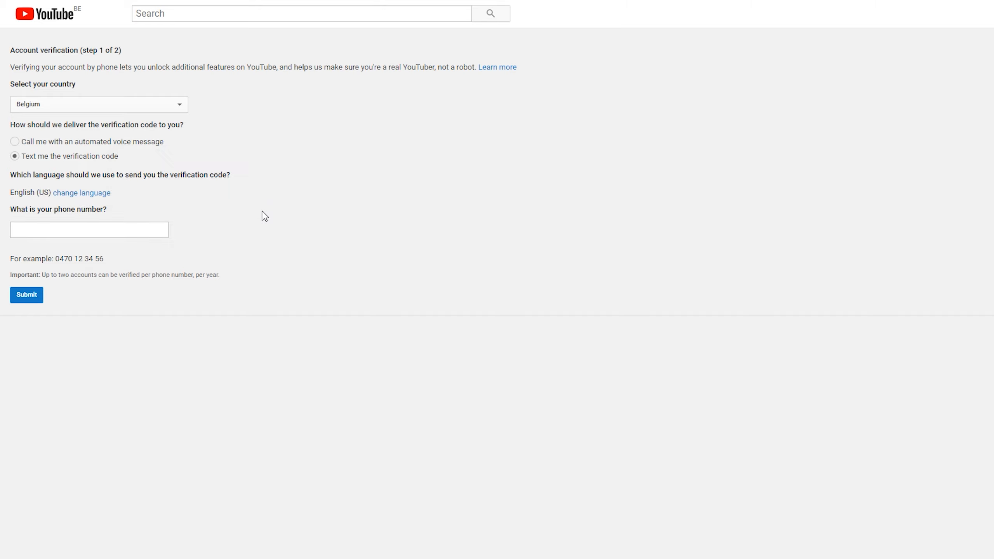
left_click(81, 192)
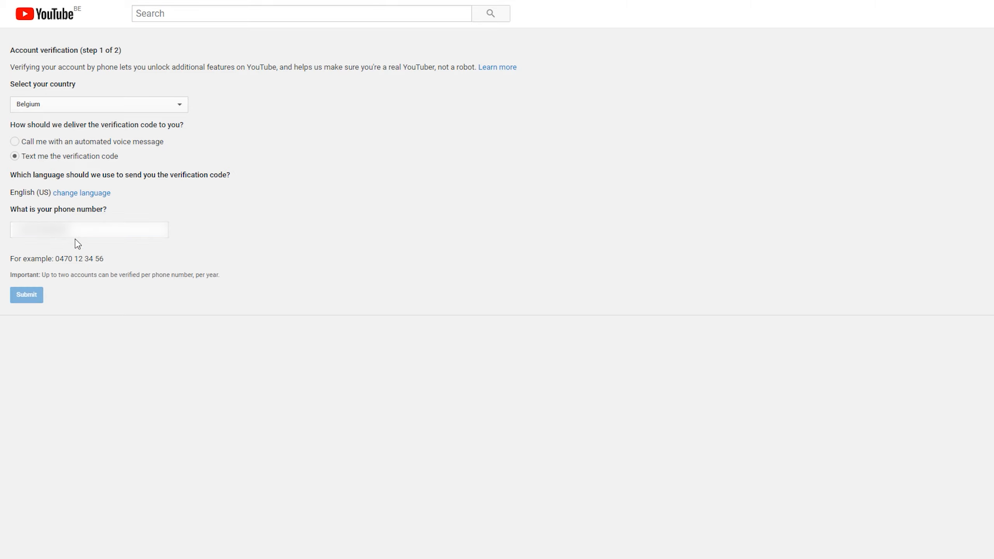
Step: Send the code to the phone, enter the six-digit code 524 76 and submit it
left_click(26, 295)
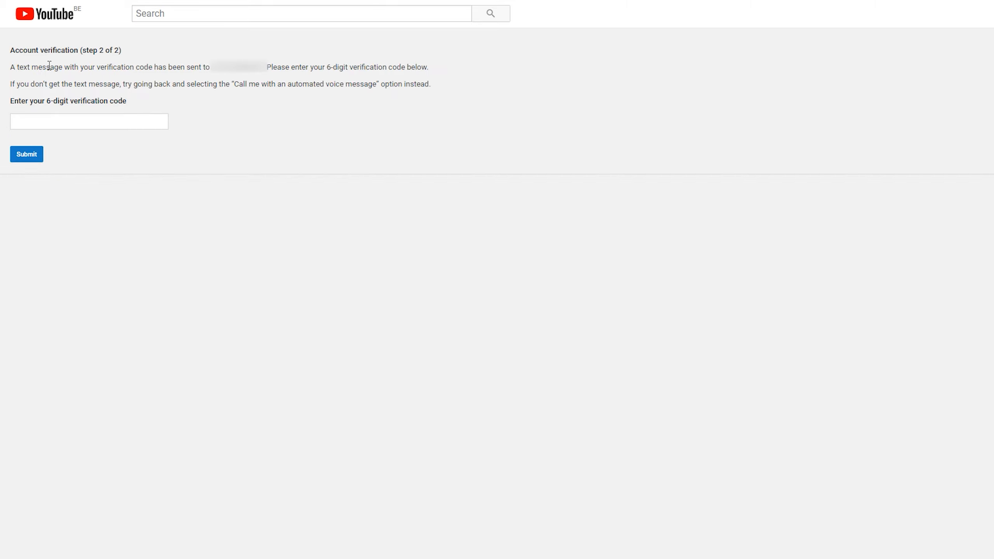
left_click_drag(200, 67, 335, 67)
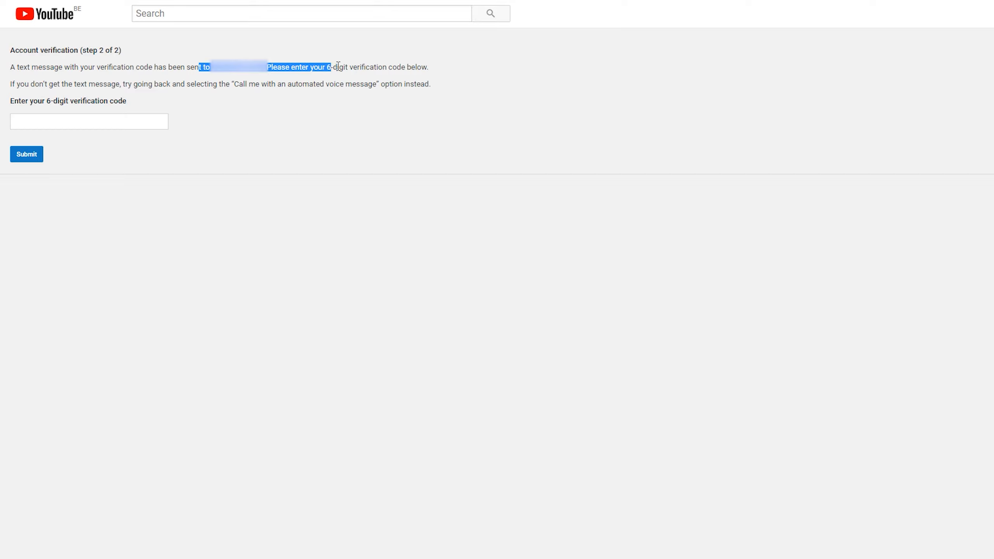
left_click(423, 157)
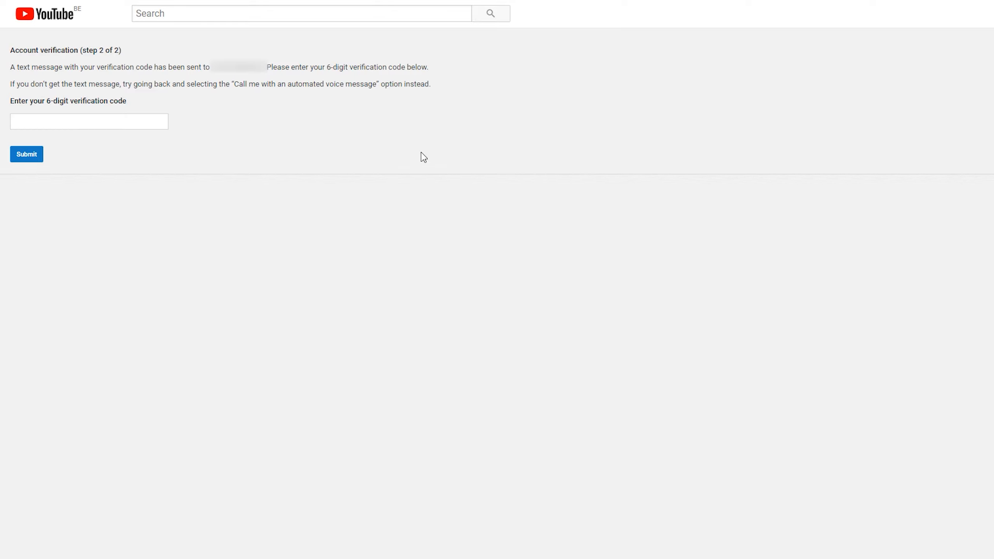
left_click(89, 121)
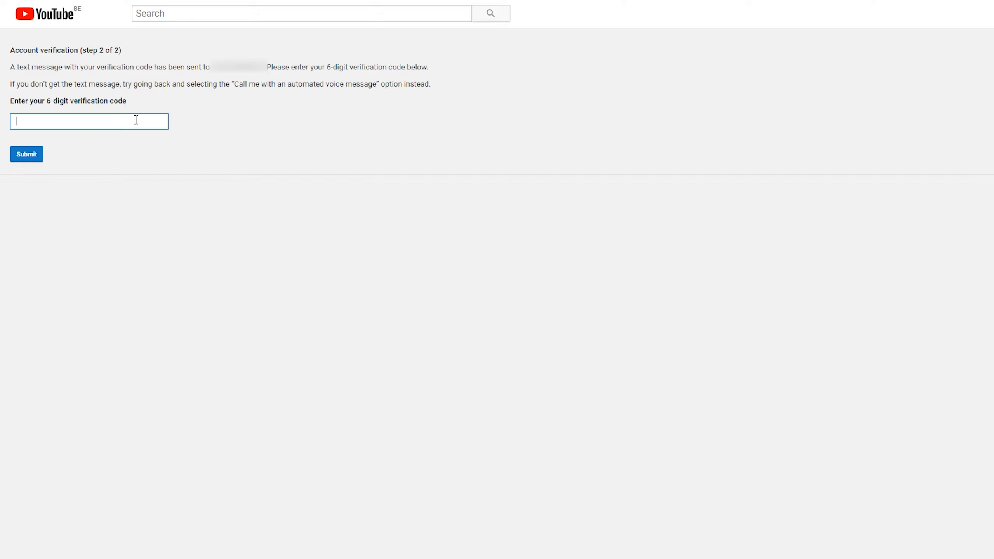
type("524")
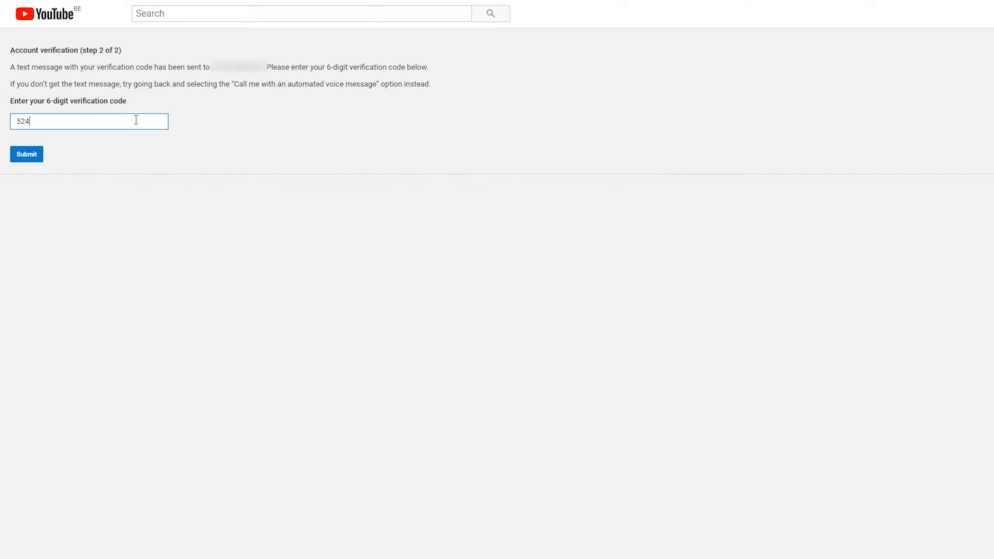
type("767")
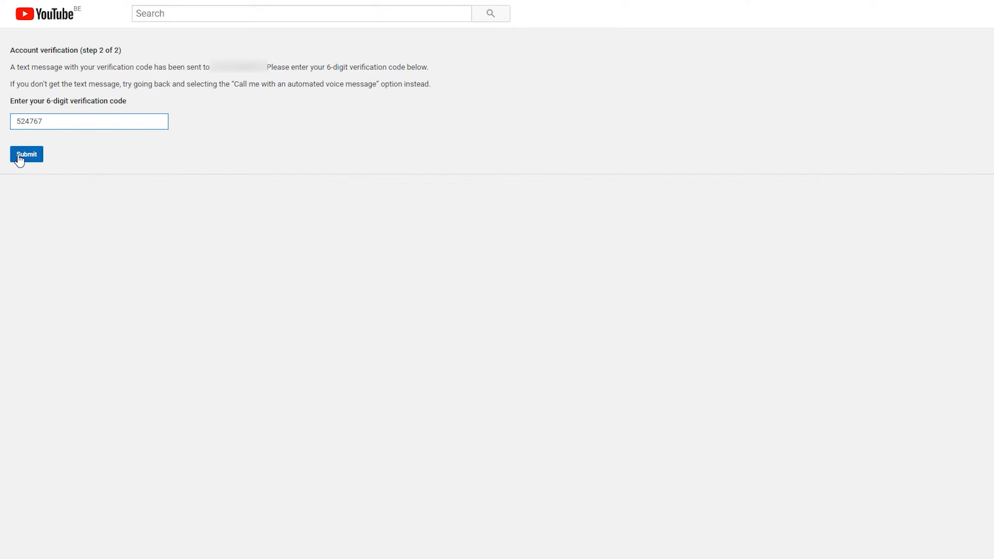
left_click(27, 154)
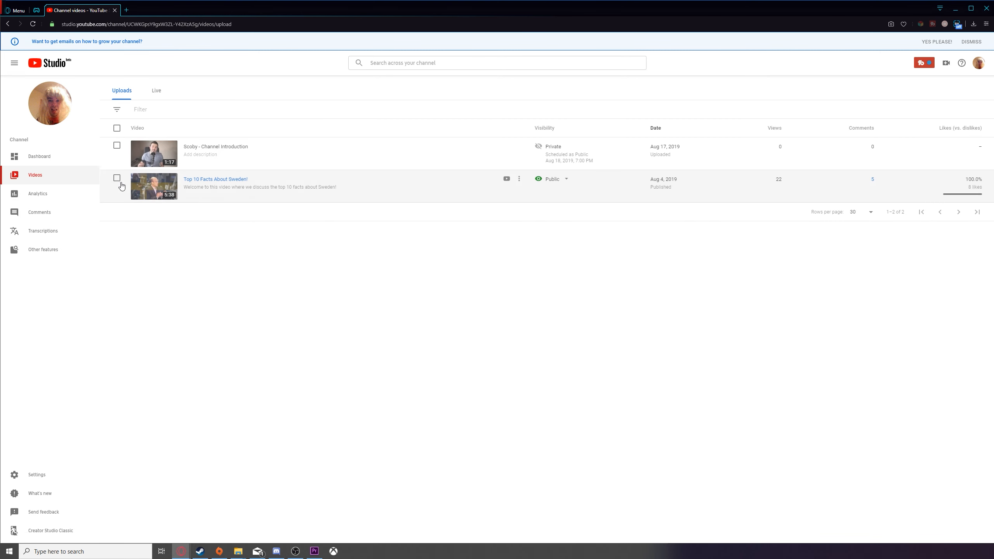
Step: Upload the 'How to Screenshare on Discord' image as the video's custom thumbnail
left_click(215, 179)
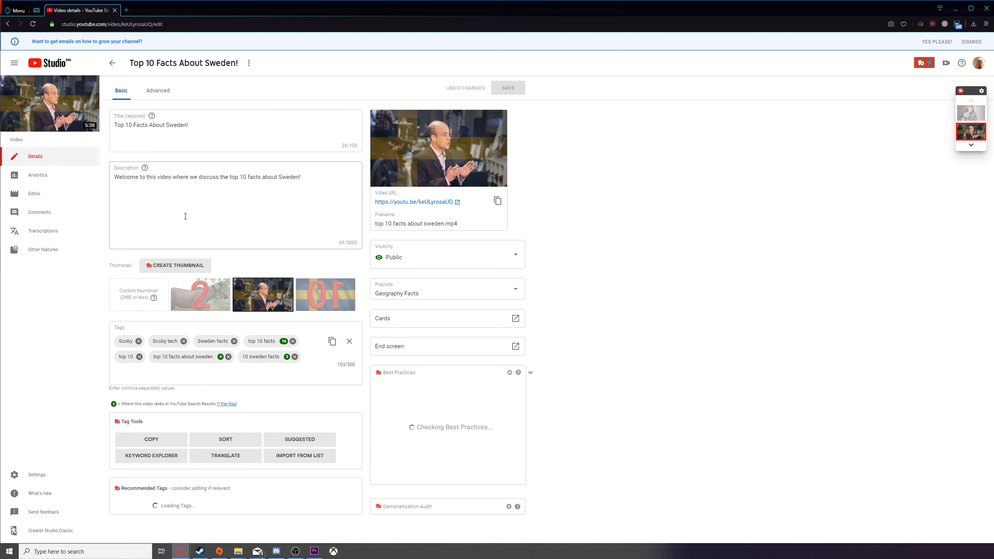
left_click(138, 294)
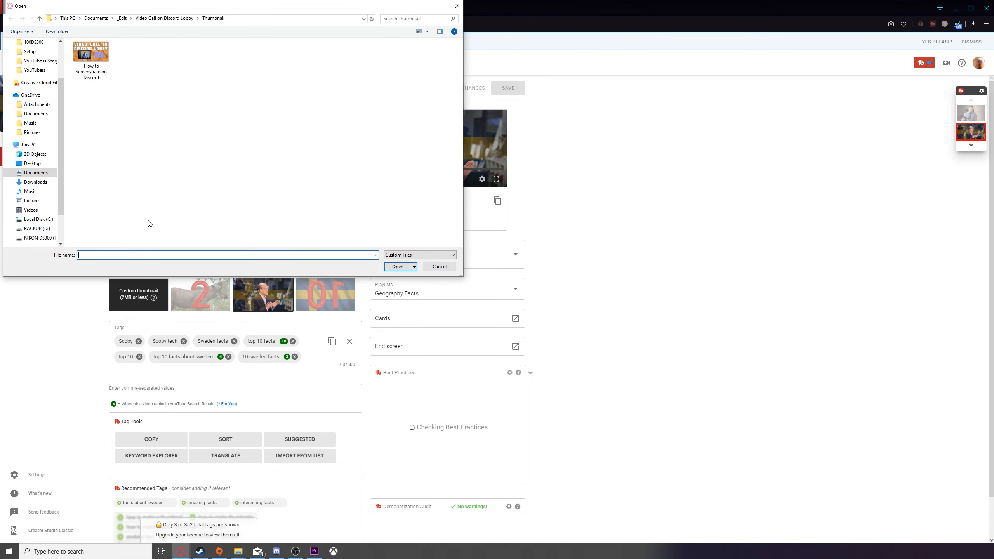
left_click(91, 53)
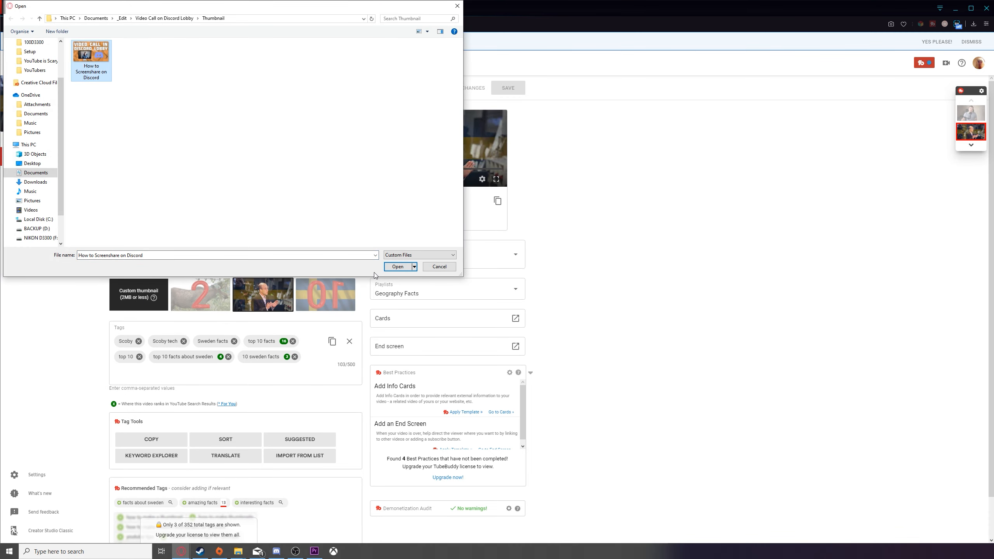
left_click(396, 266)
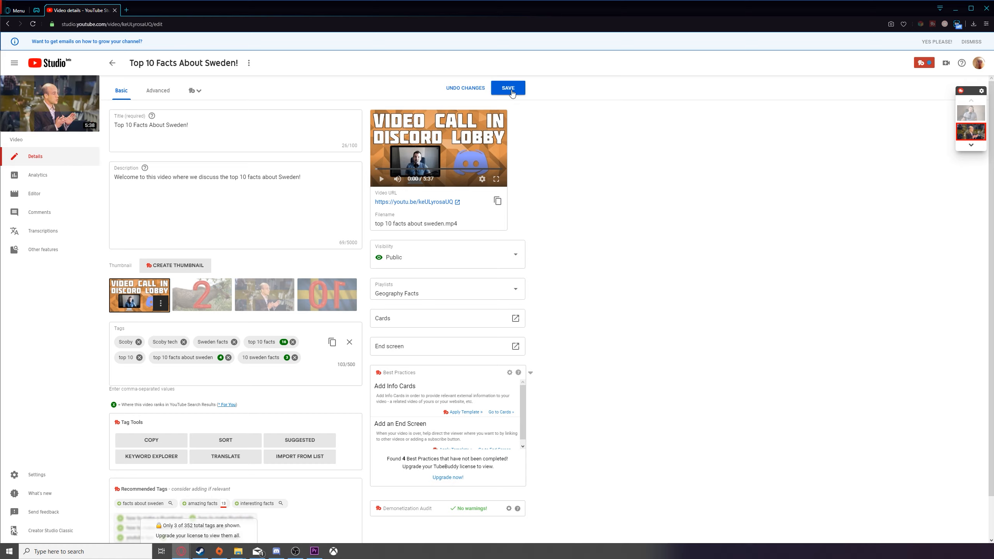
mouse_move(532, 278)
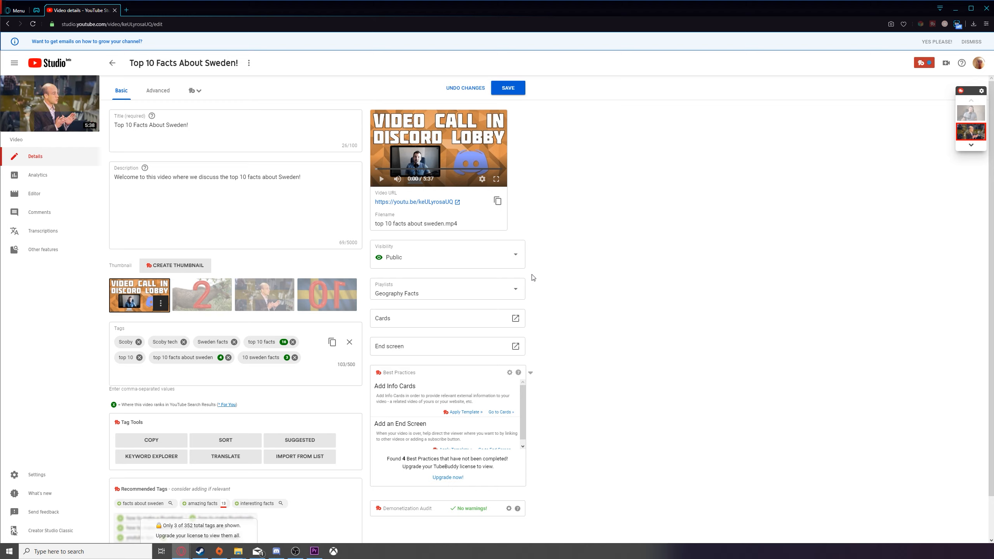
mouse_move(539, 255)
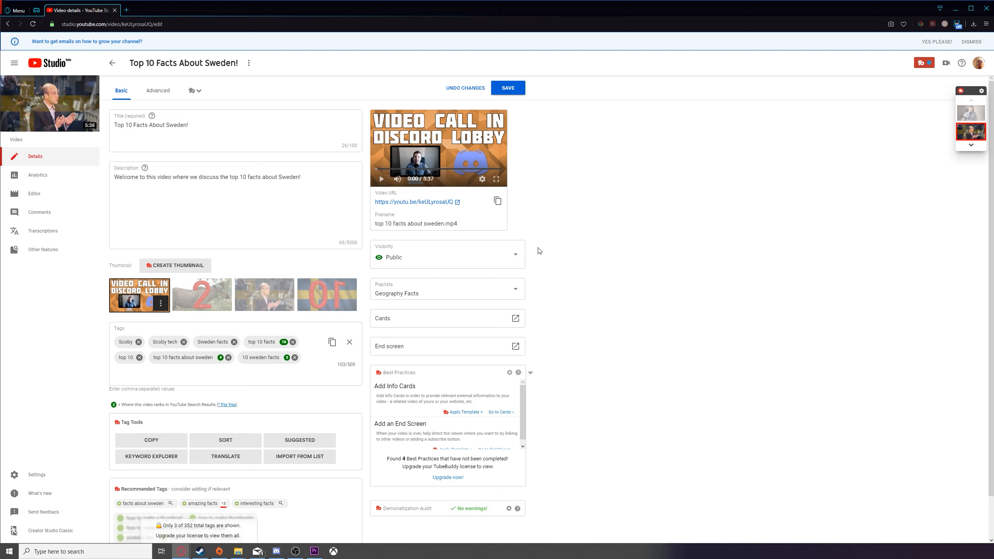
mouse_move(587, 212)
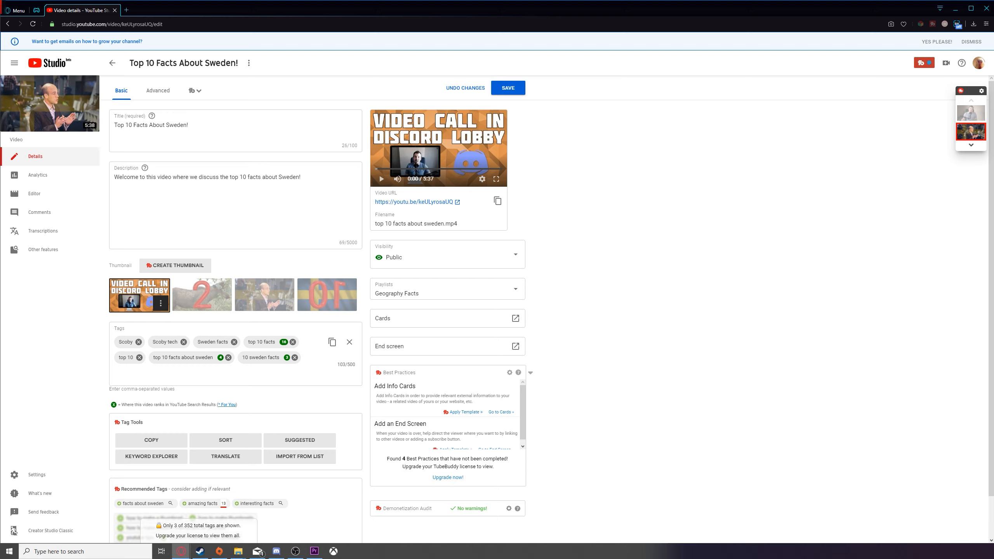
mouse_move(539, 251)
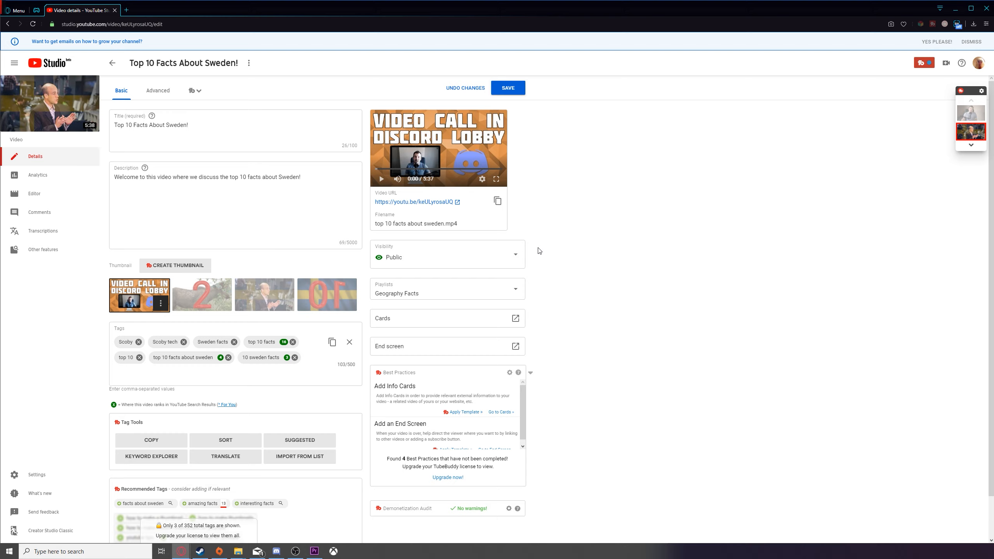
mouse_move(734, 48)
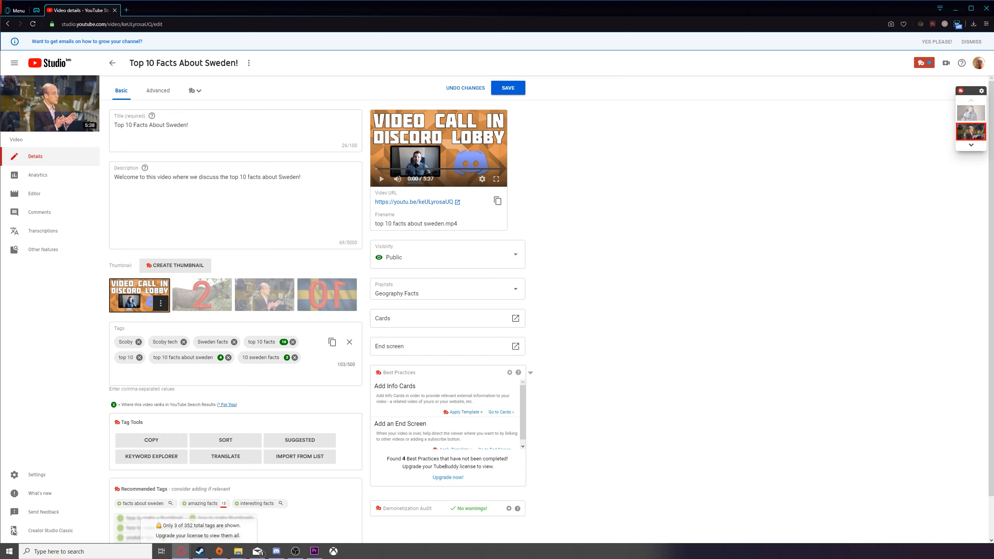
mouse_move(538, 250)
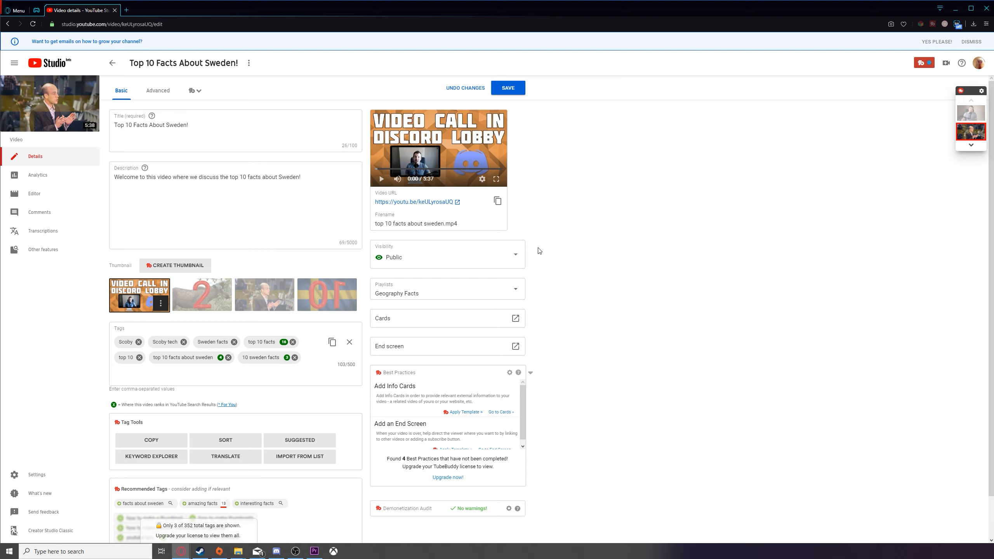